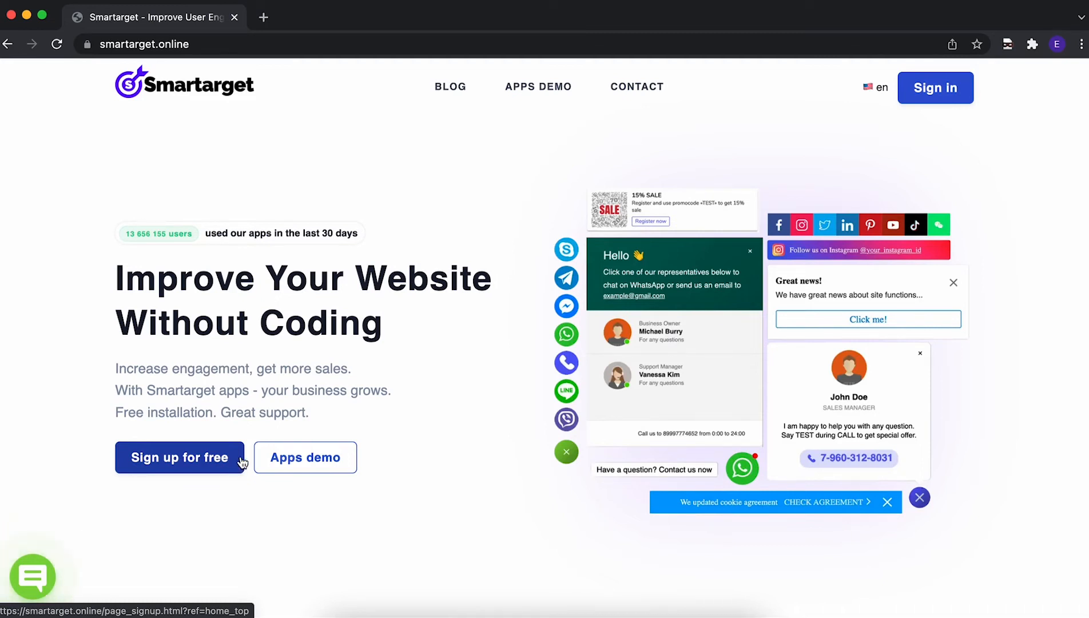
mouse_move(539, 86)
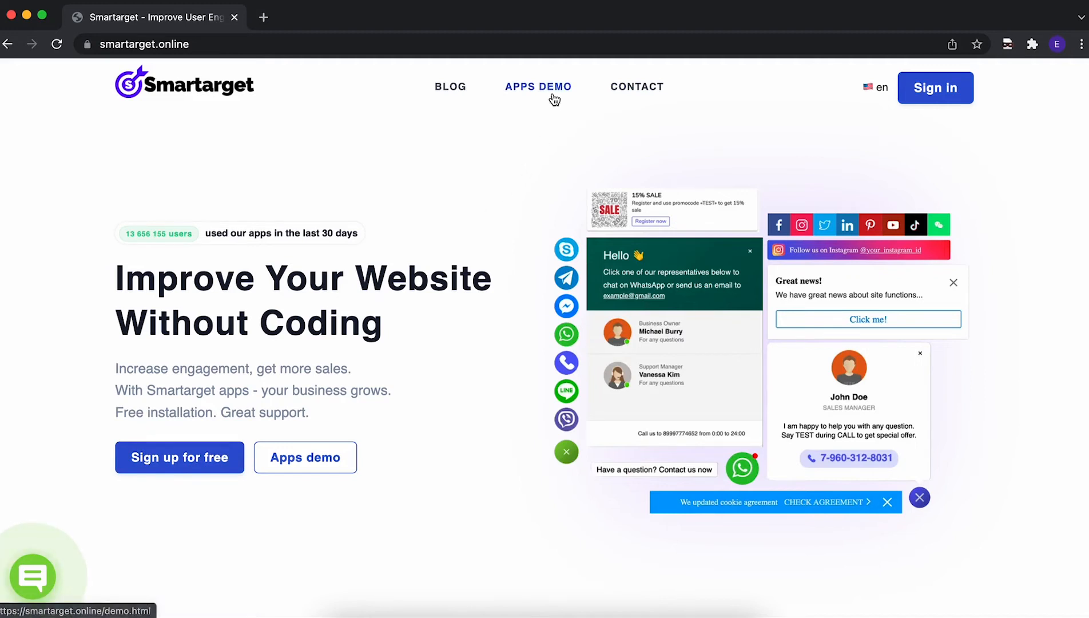
Go from the Smartarget homepage to the Apps Demo page
left_click(538, 87)
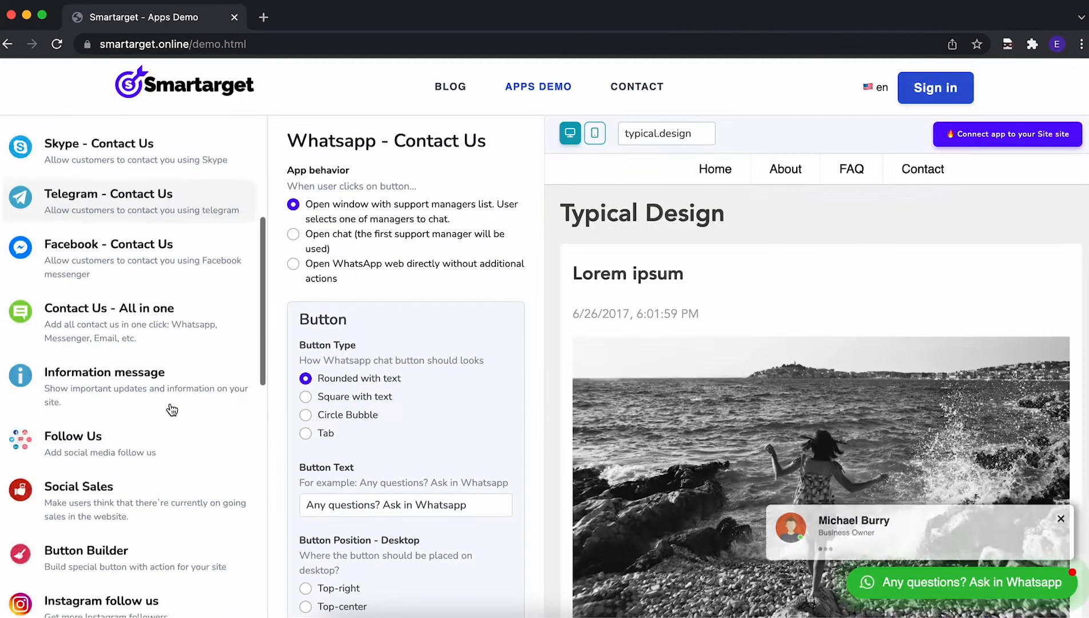
Load the Lucky Wheel app demo and select its Telegram notifications field
left_click(82, 584)
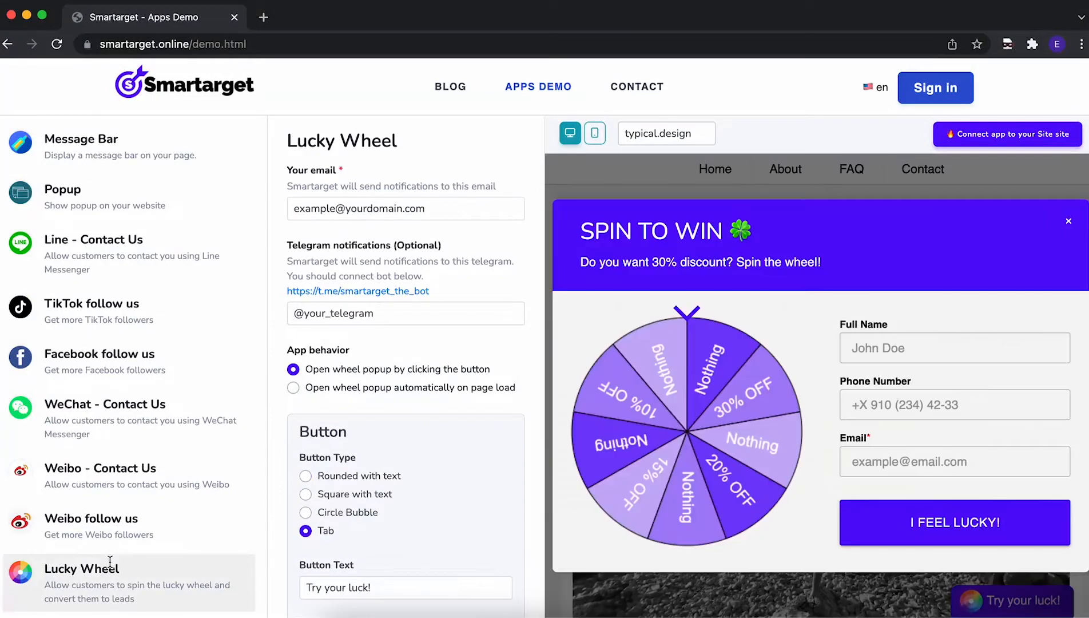
mouse_move(439, 232)
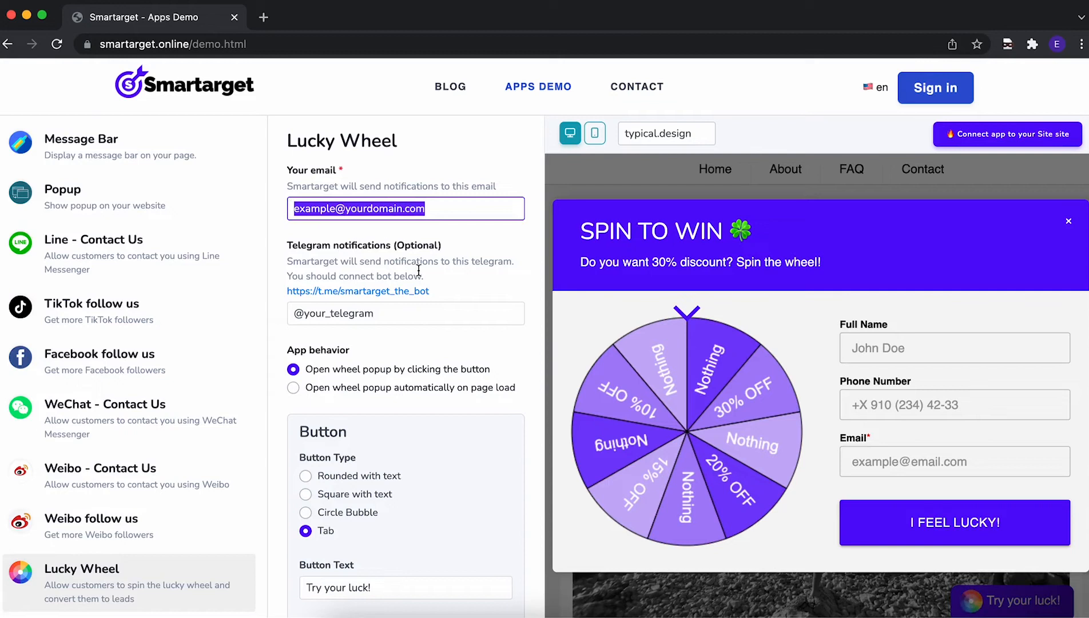
left_click(405, 313)
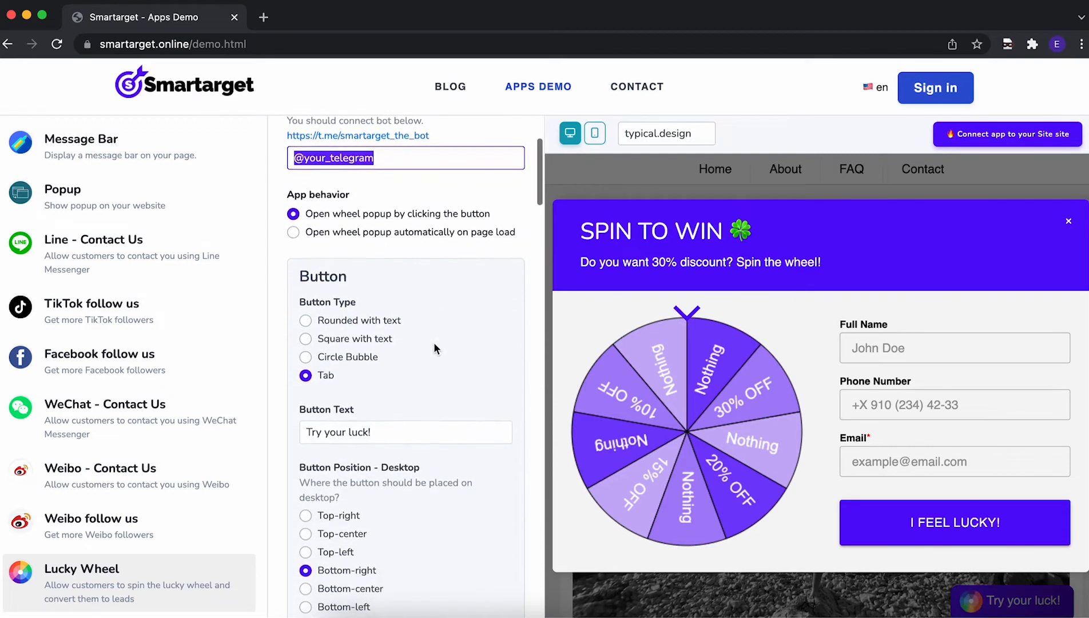
Make the Try your luck! button rounded with text and position it top-center on desktop
scroll("down", 3)
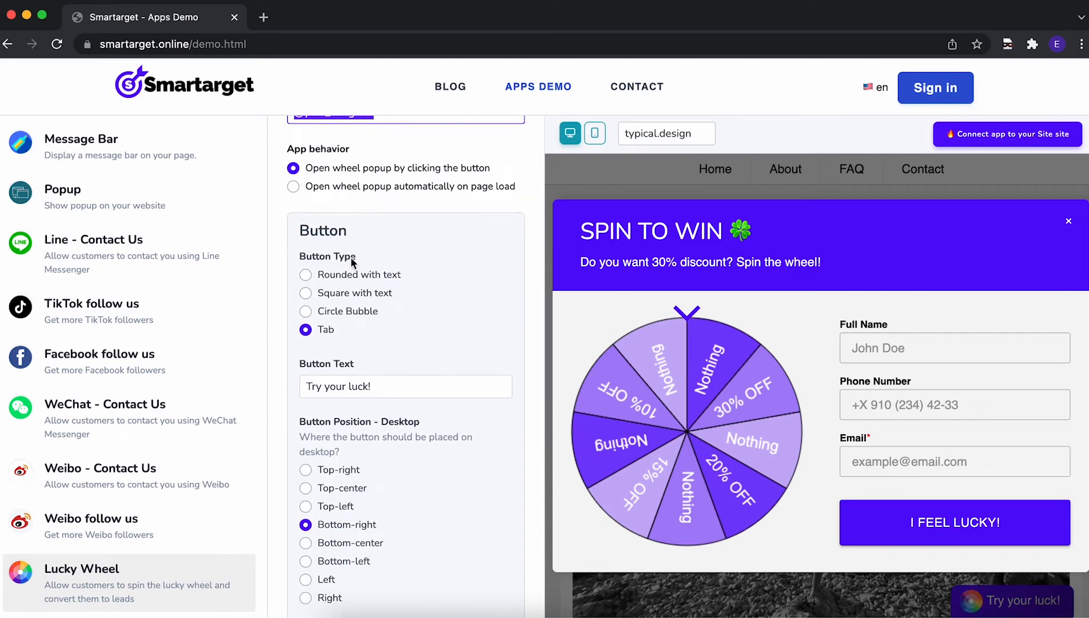
left_click(305, 274)
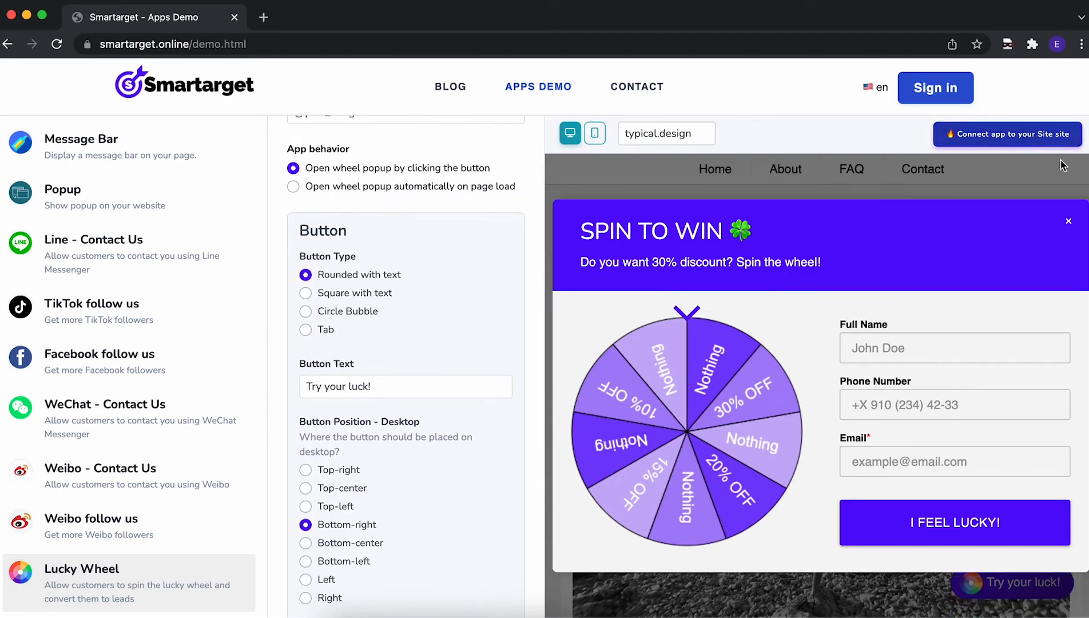
left_click(1068, 221)
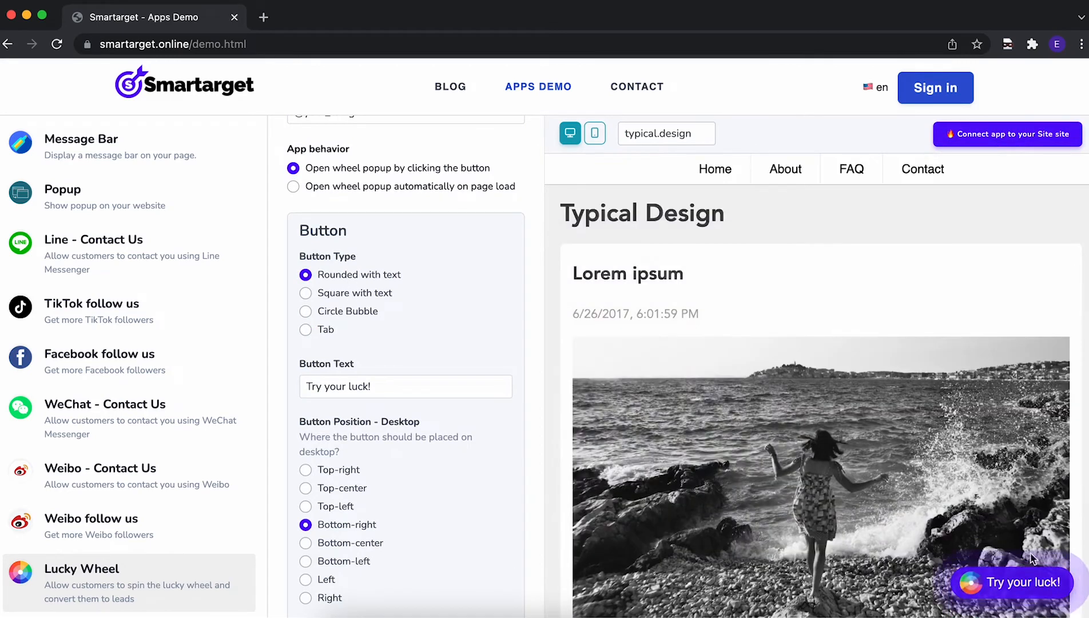
left_click(305, 292)
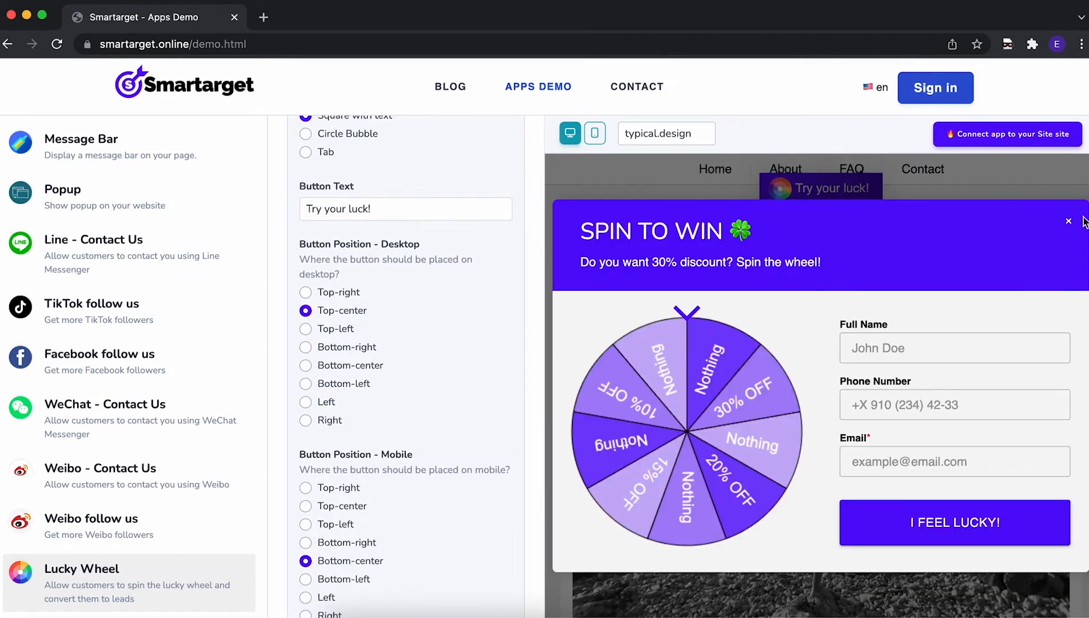
scroll("down", 3)
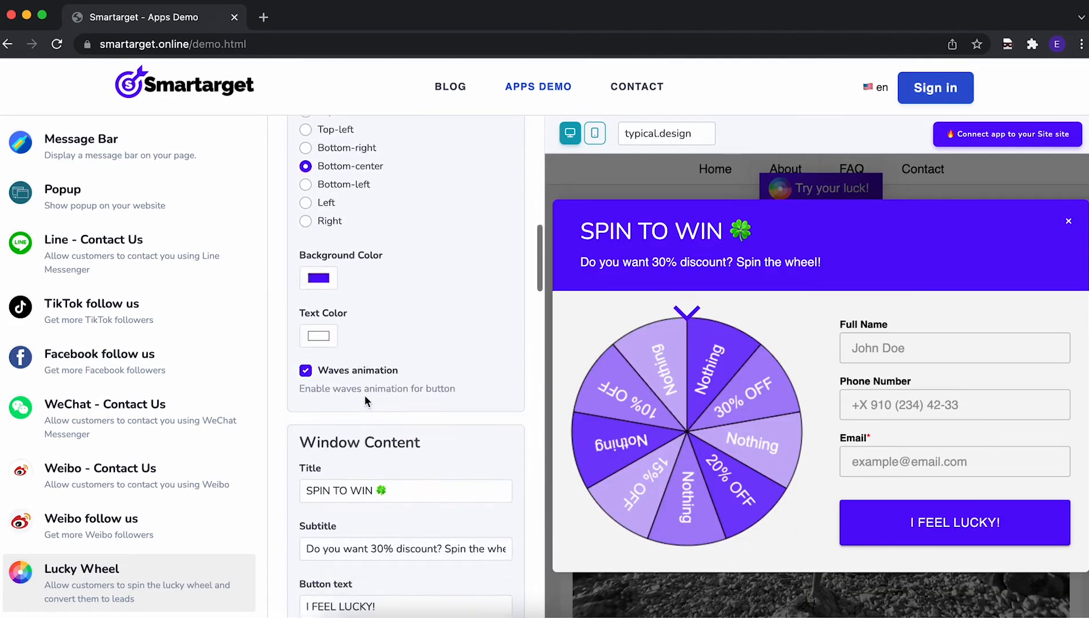
scroll("down", 3)
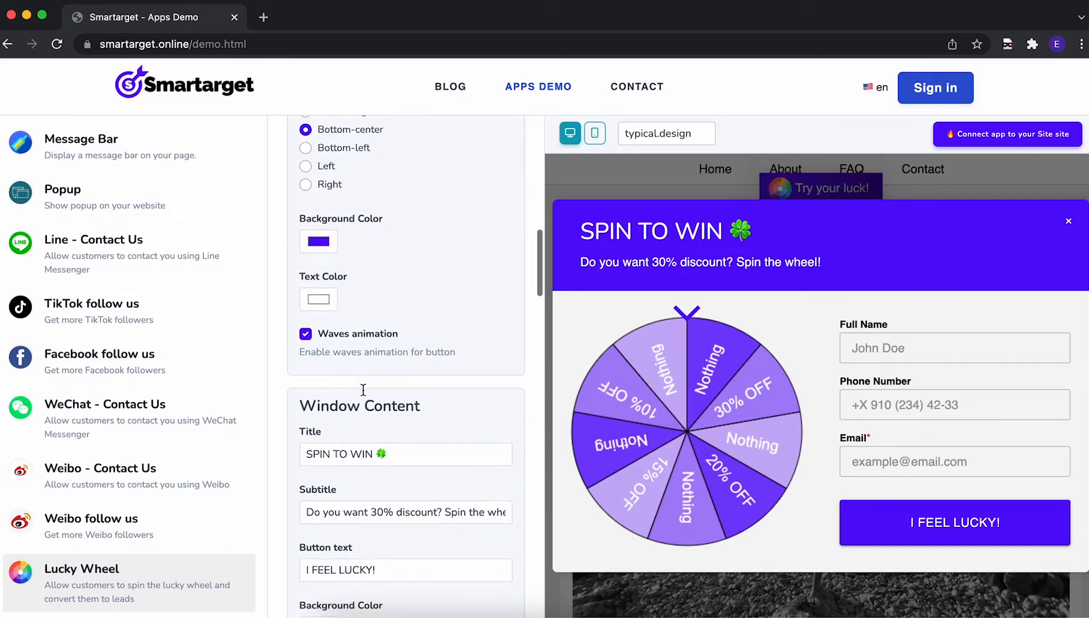
scroll("down", 3)
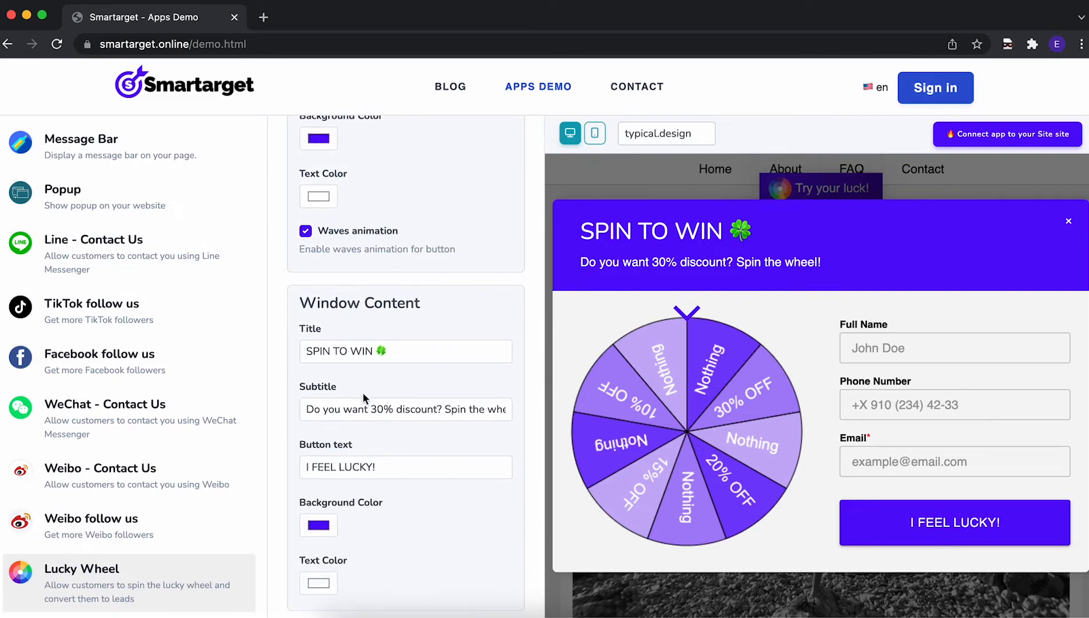
scroll("down", 3)
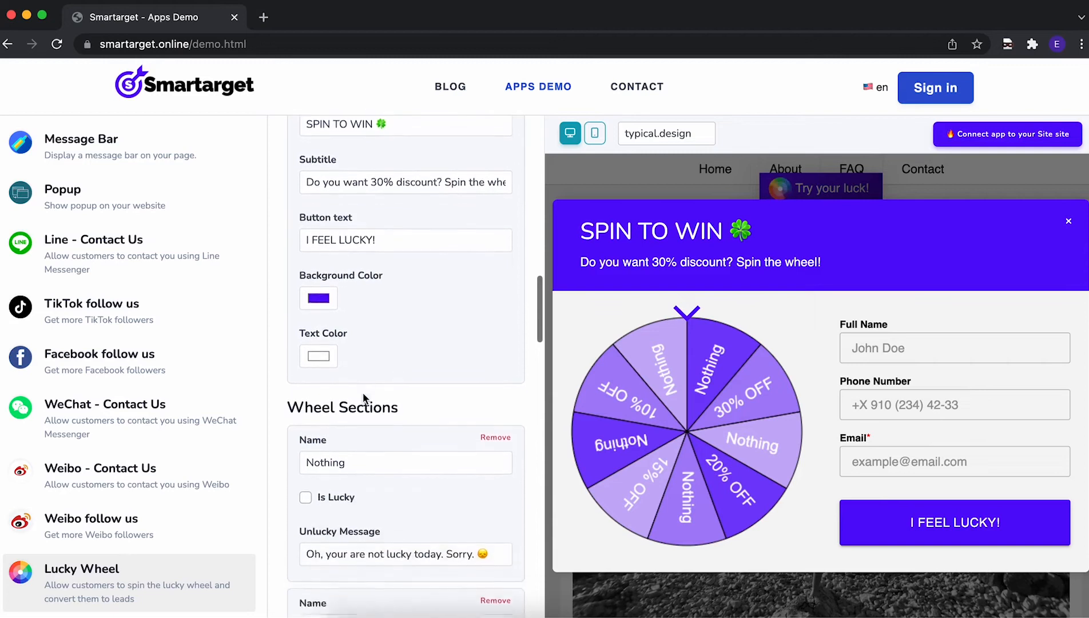
scroll("down", 3)
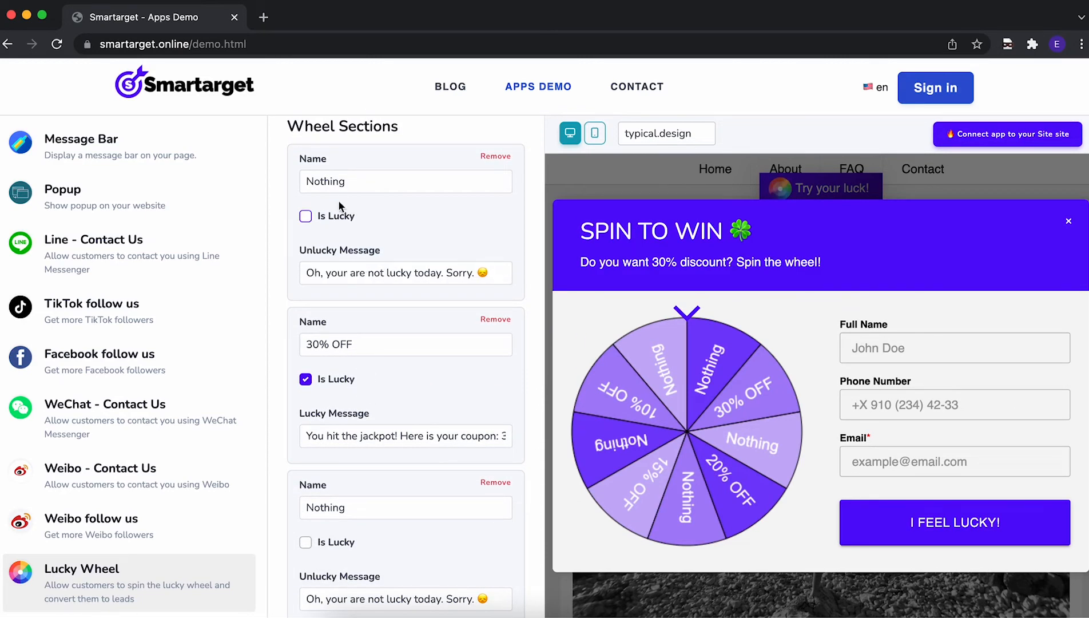
left_click(405, 435)
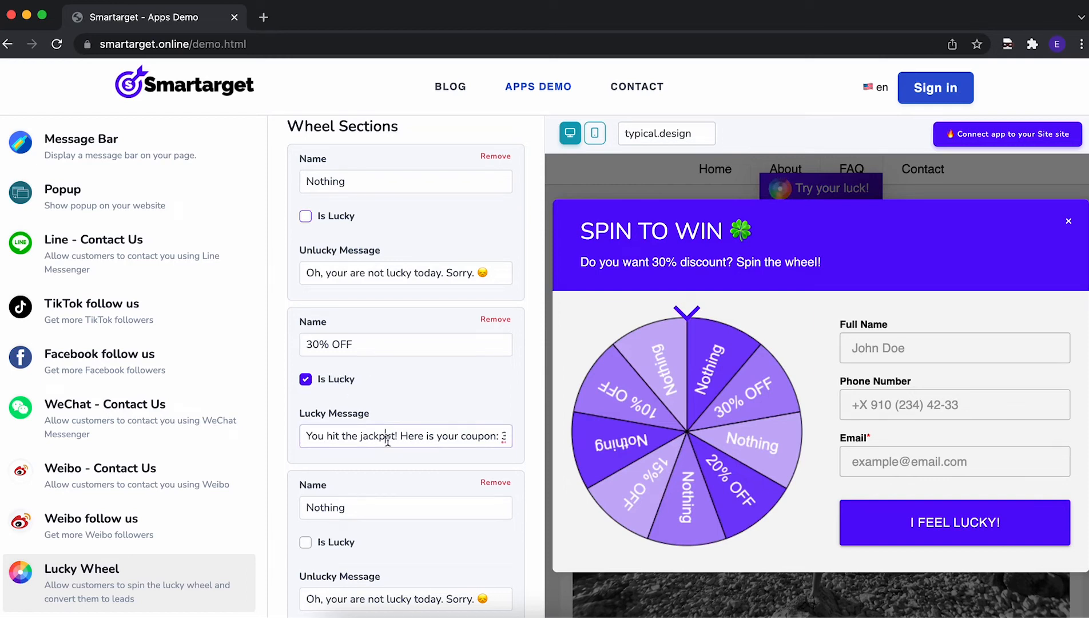
type("30OFFCOUPON")
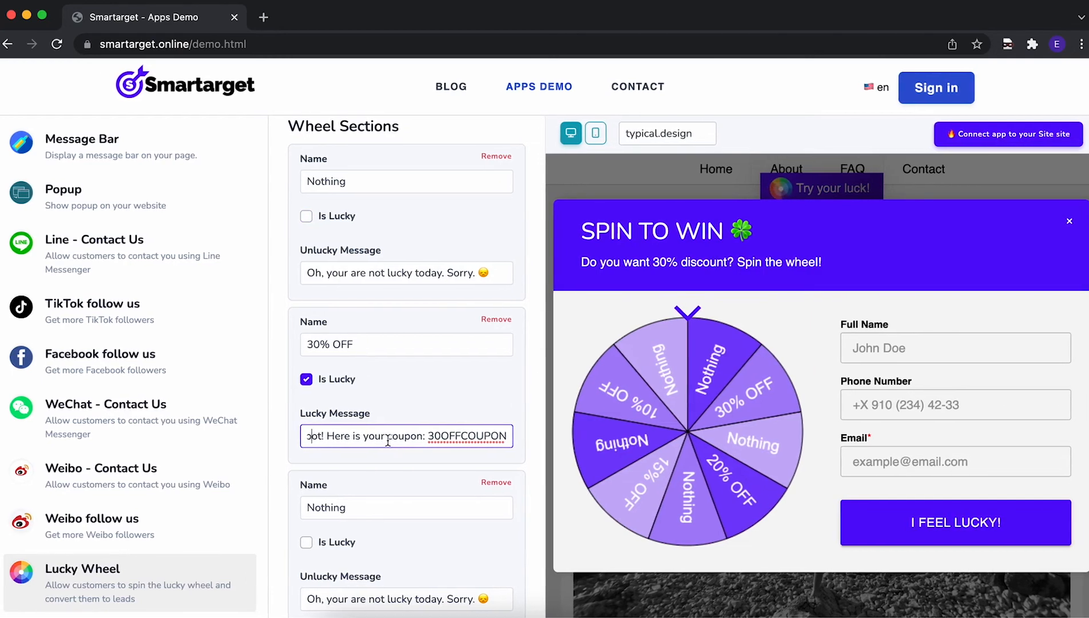
scroll("down", 3)
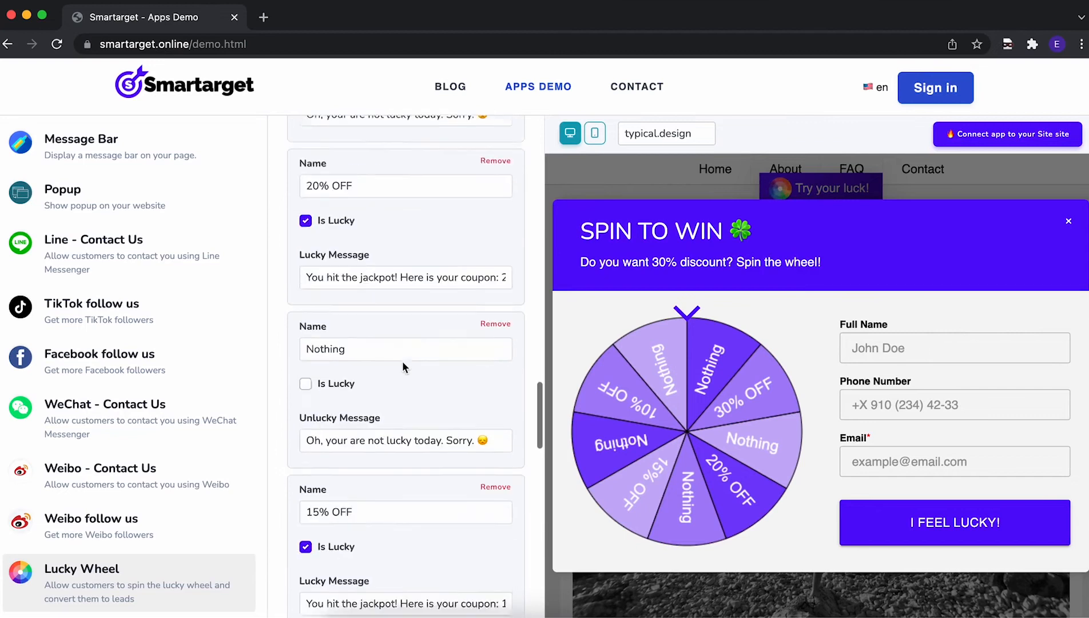
scroll("down", 3)
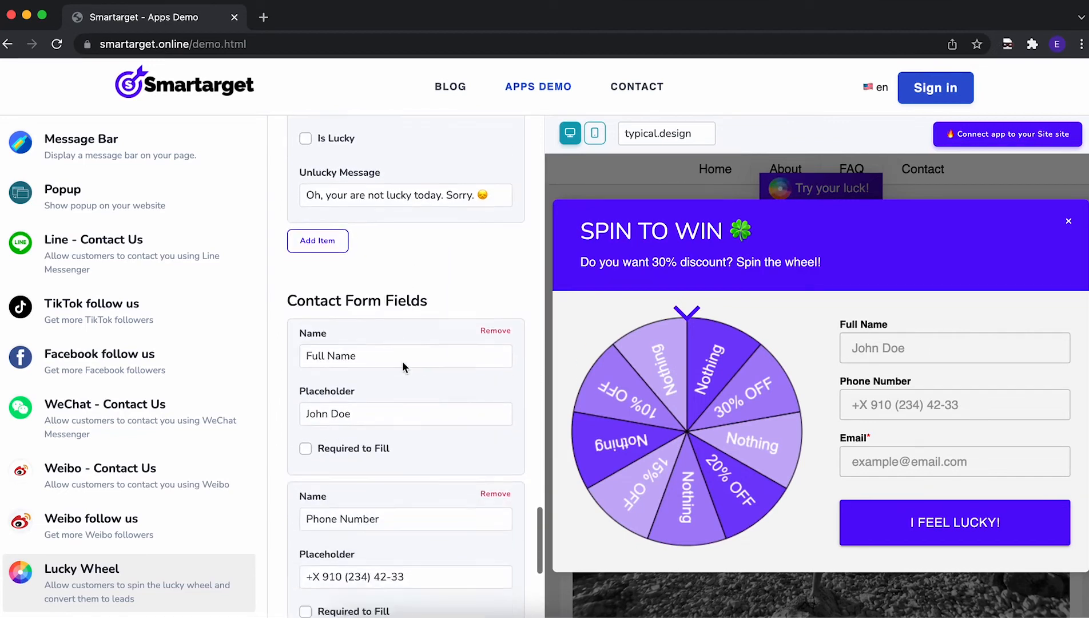
Continue past the website address step to the free signup form
scroll("down", 3)
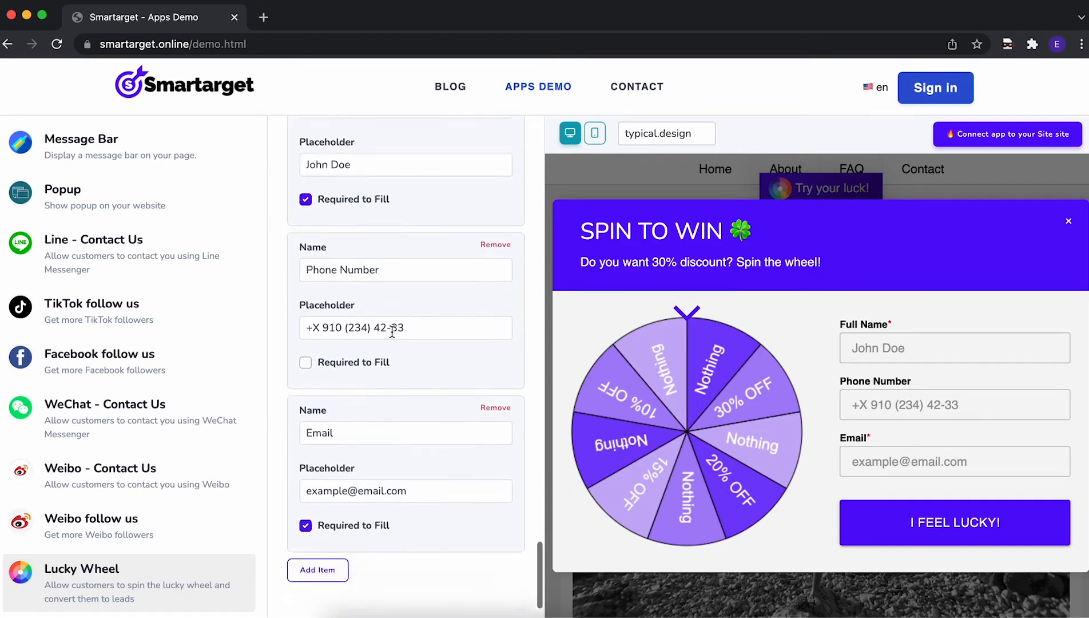
scroll("down", 3)
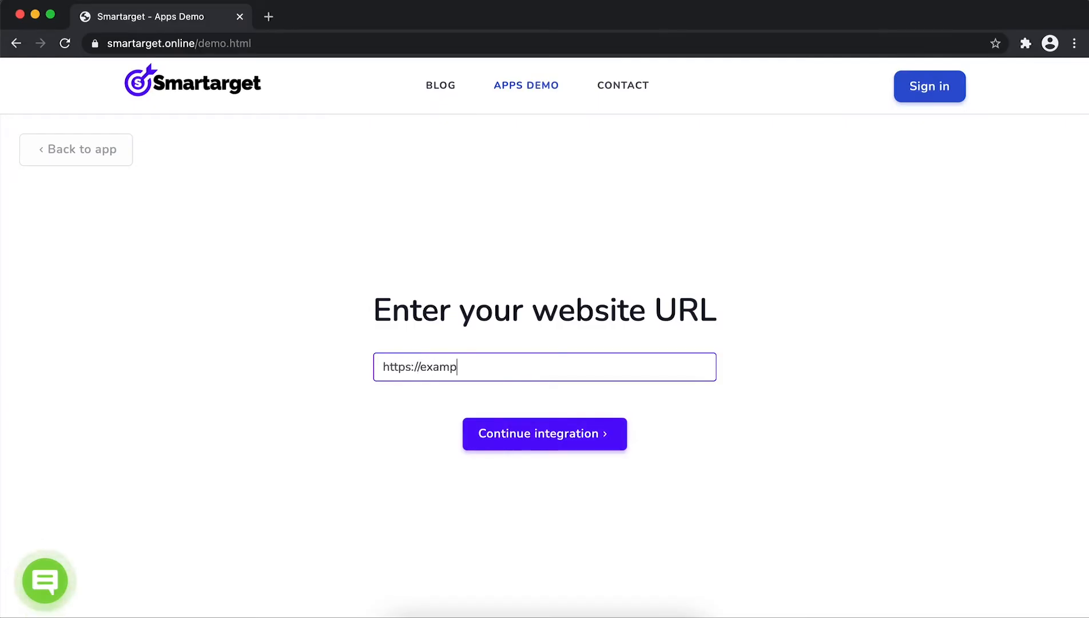
left_click(545, 433)
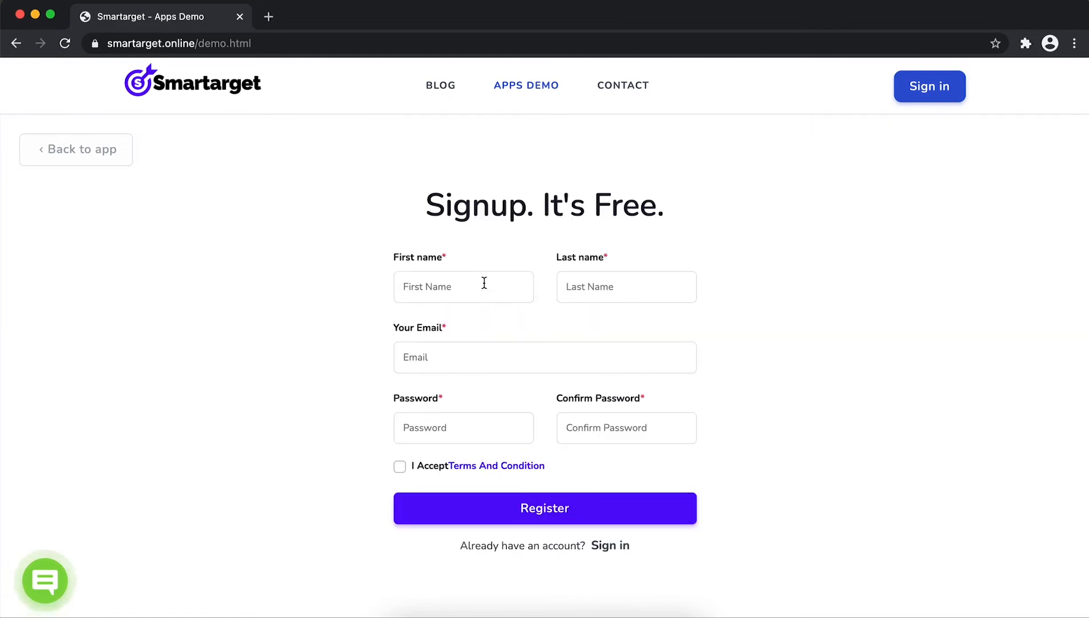
Enter the name Jone Doe in the signup form
left_click(464, 286)
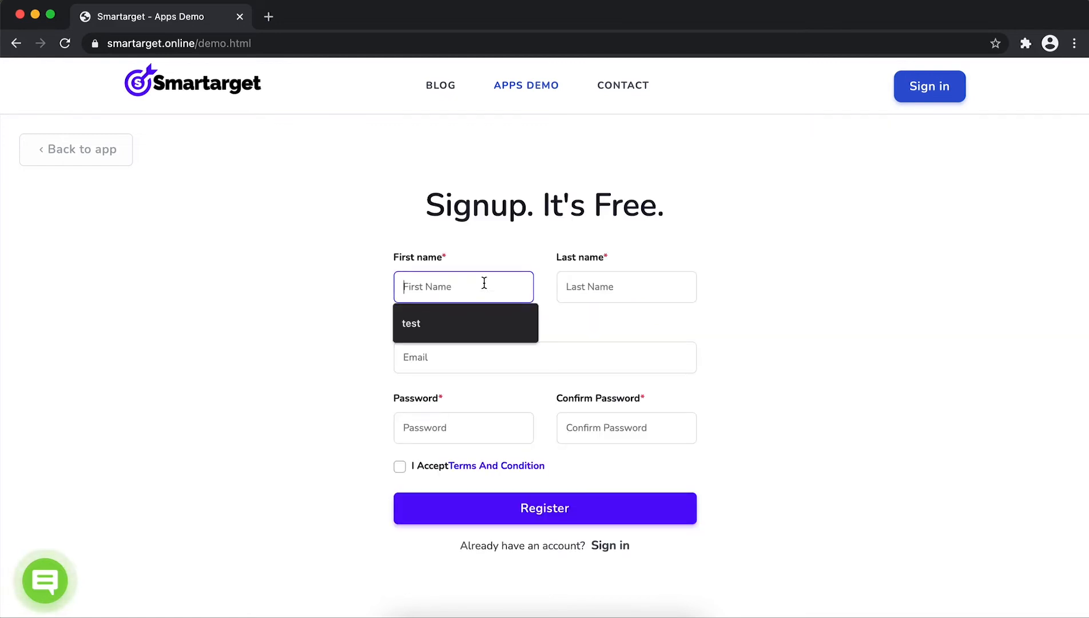
type("Jone")
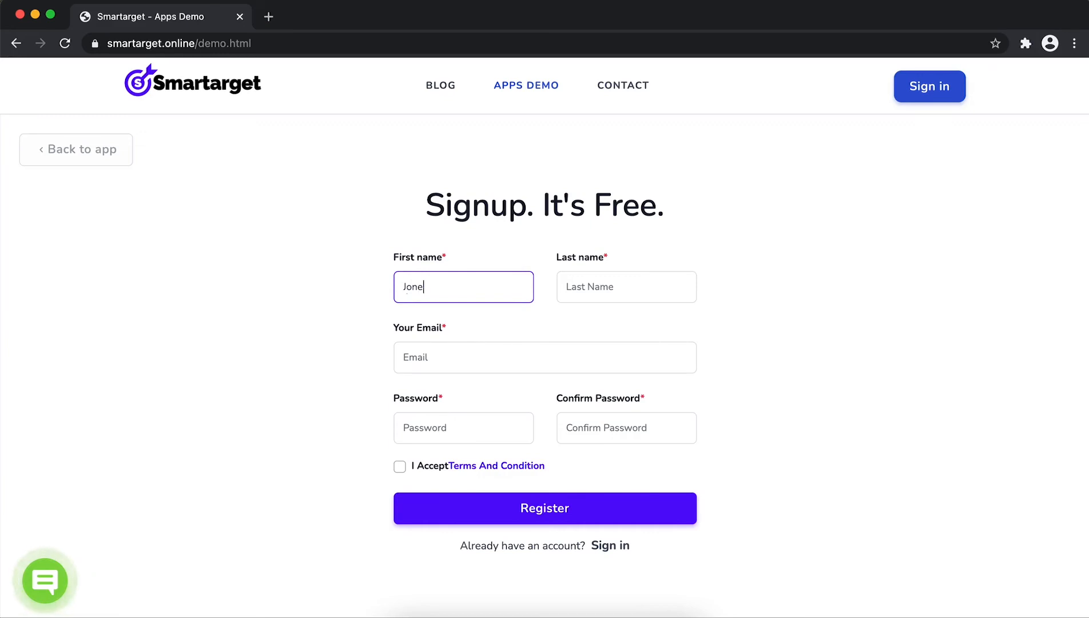
left_click(625, 287)
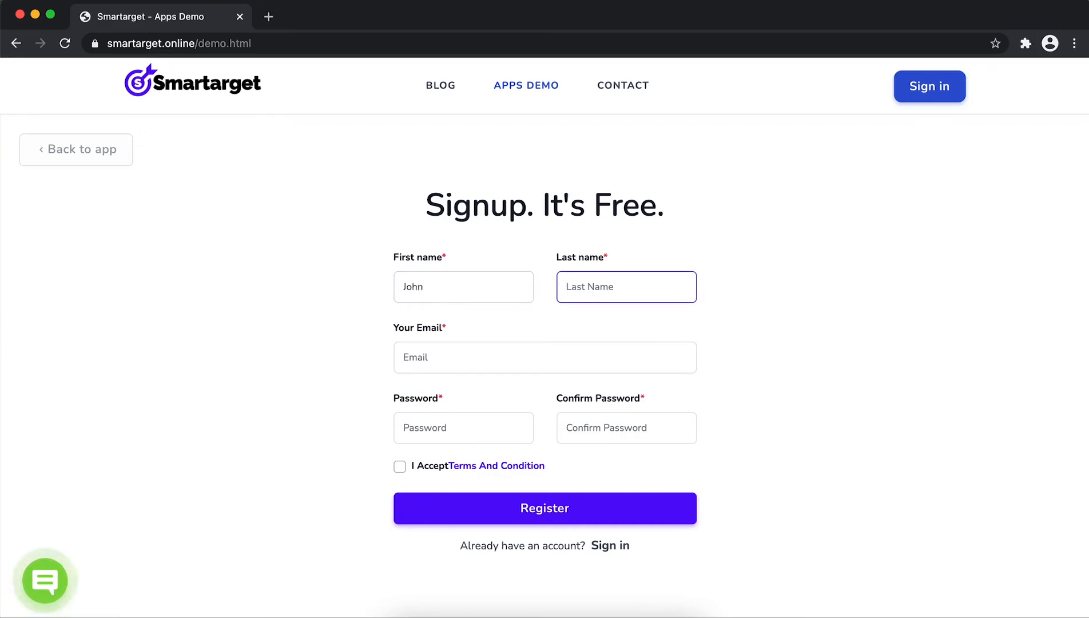
type("Doe")
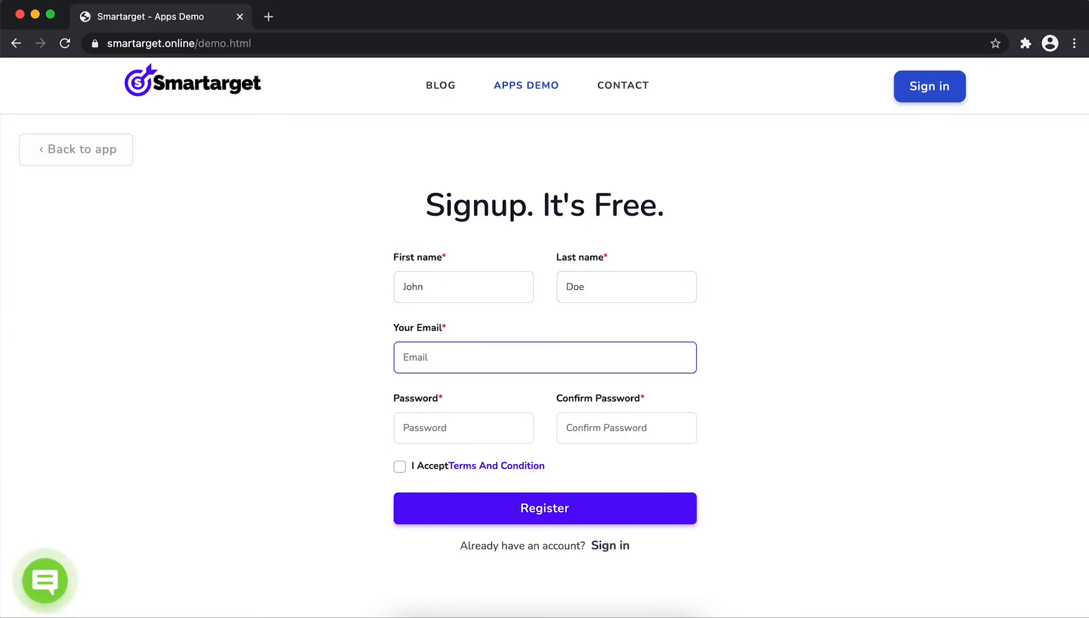
Fill in email and matching passwords, accept the terms, and register the account
type("jon")
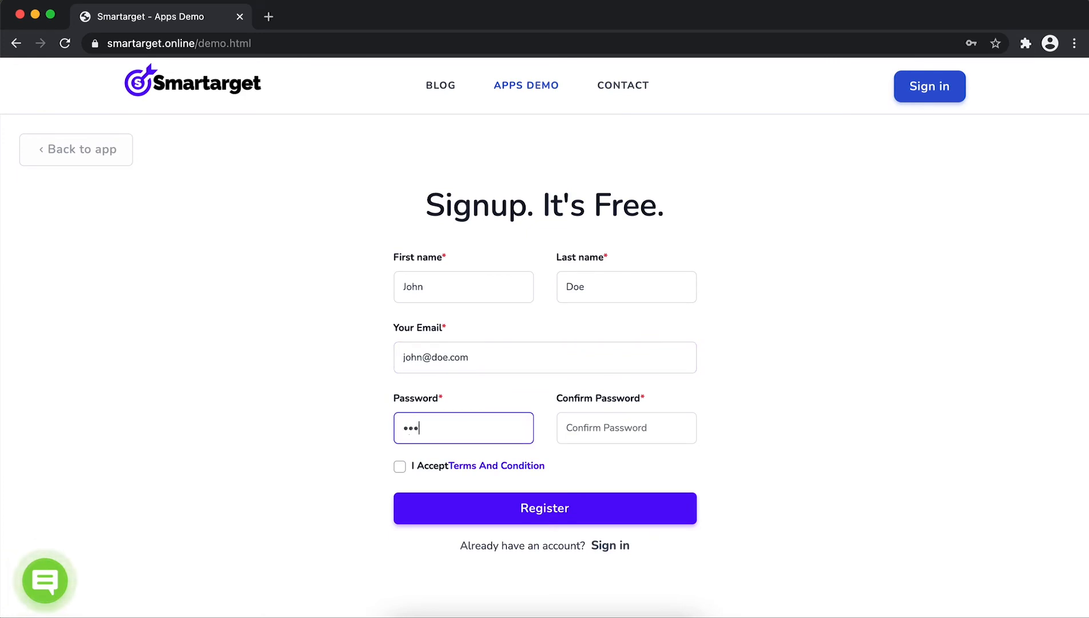
left_click(625, 427)
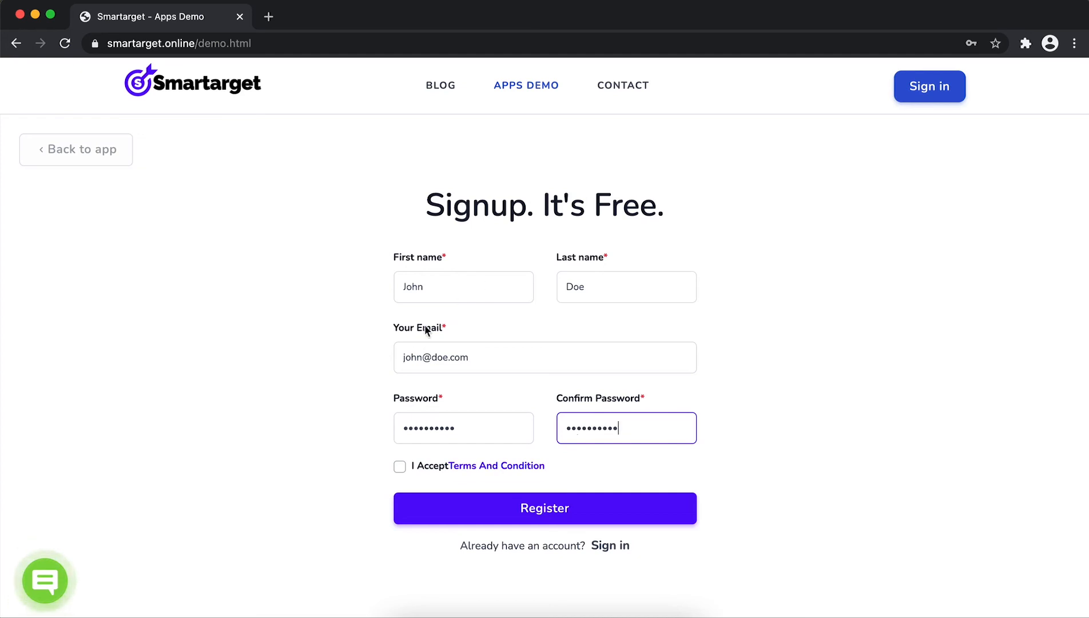
left_click(399, 465)
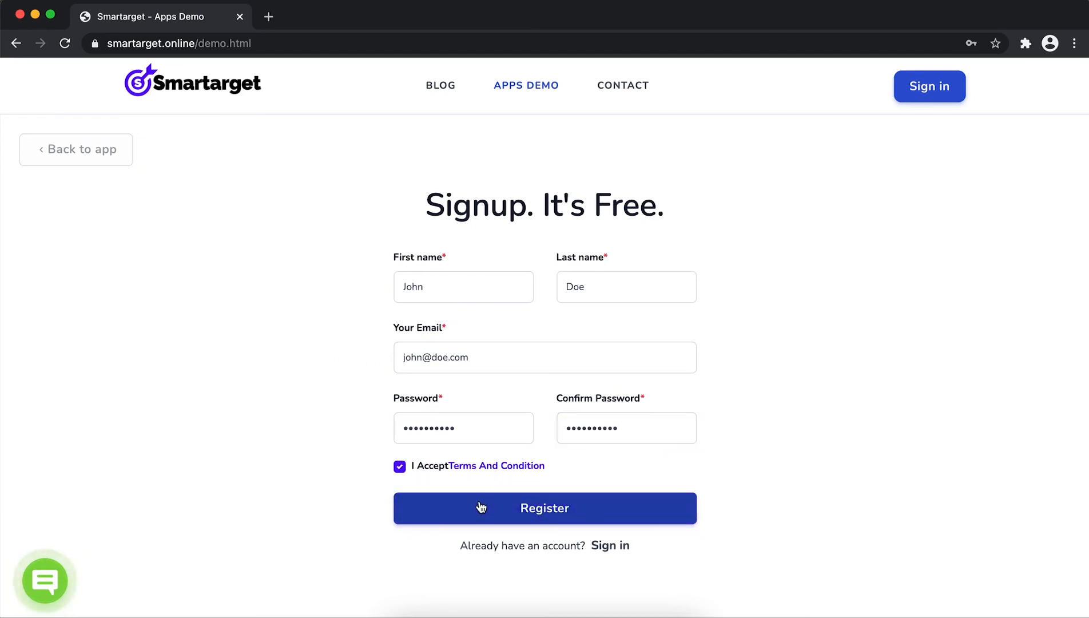
left_click(544, 507)
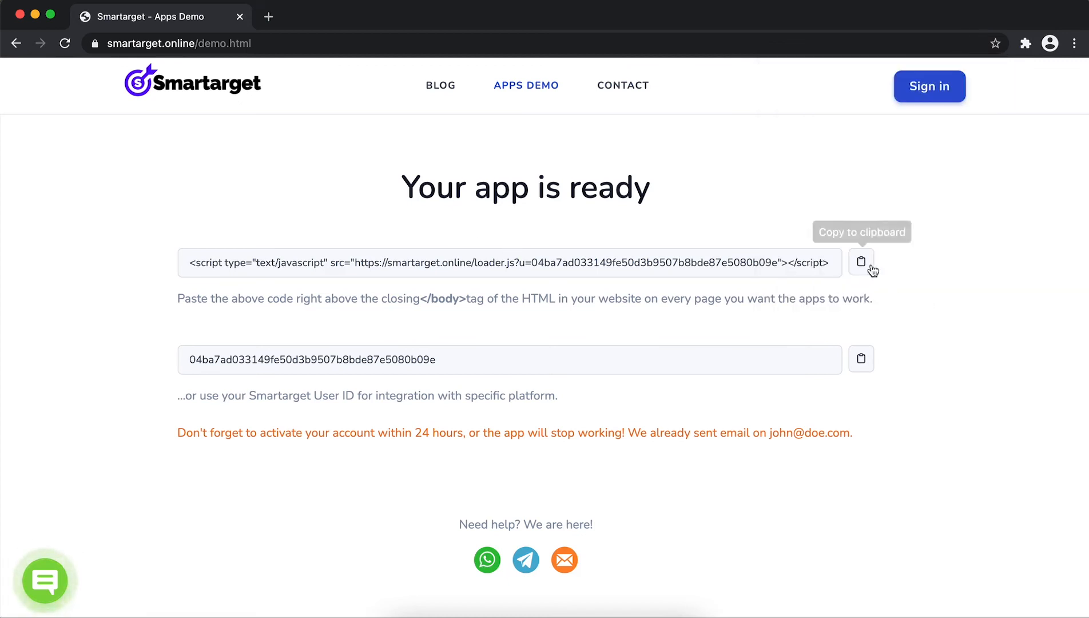
Copy the embed script code and select '</body>' in the install instructions
left_click(860, 262)
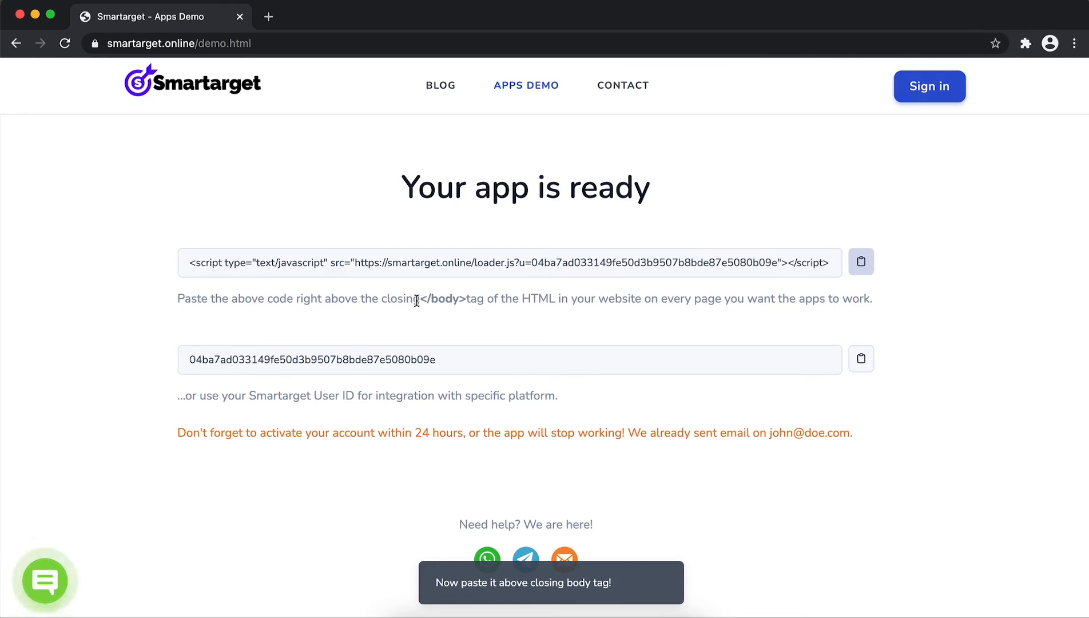
double_click(442, 298)
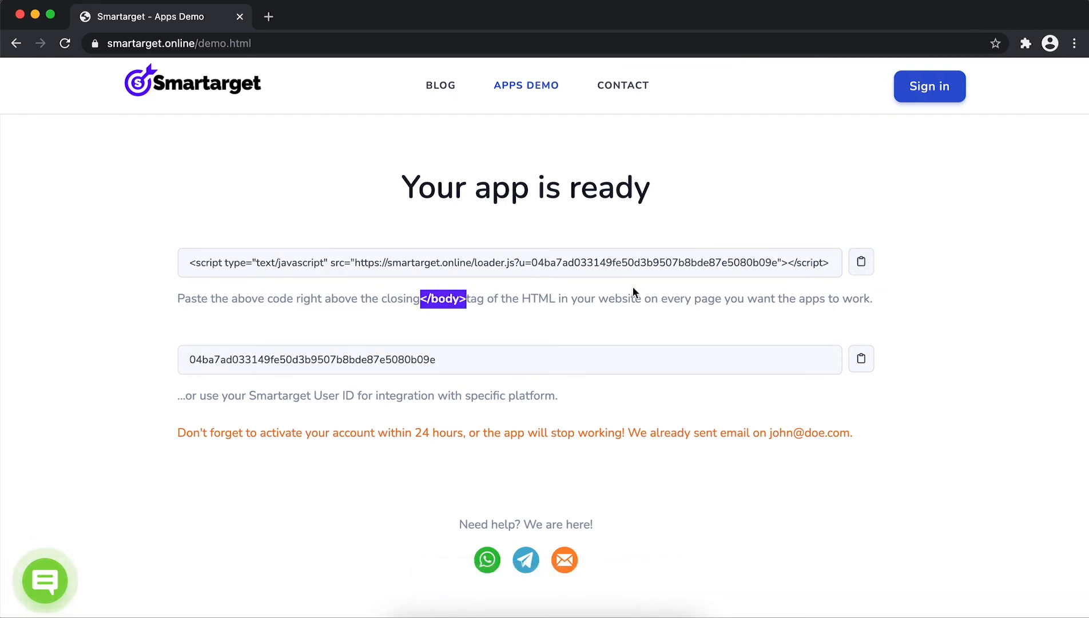
mouse_move(688, 185)
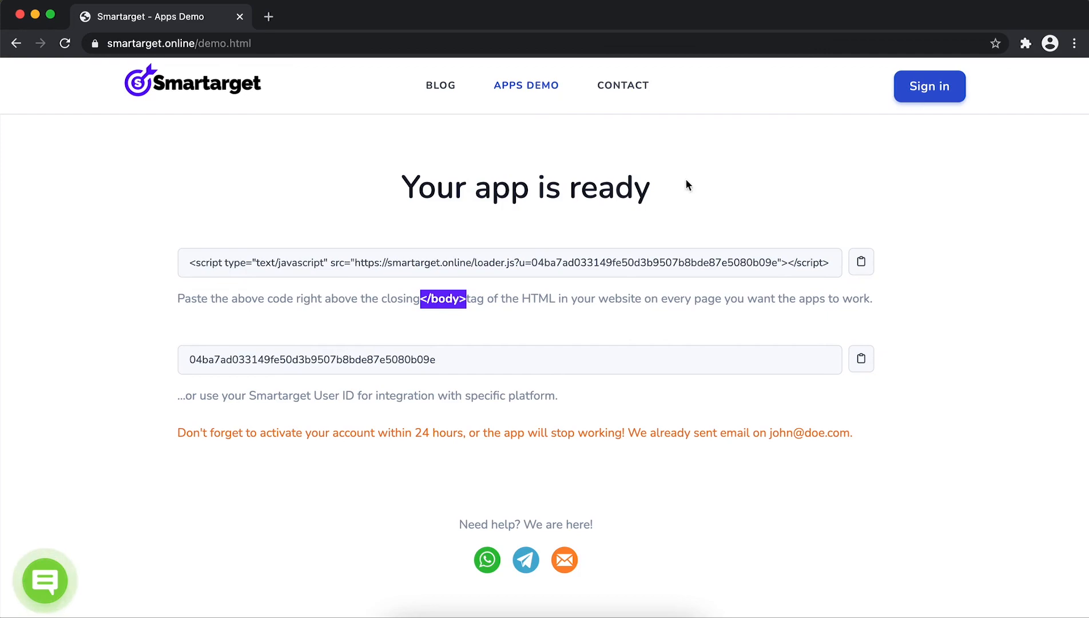